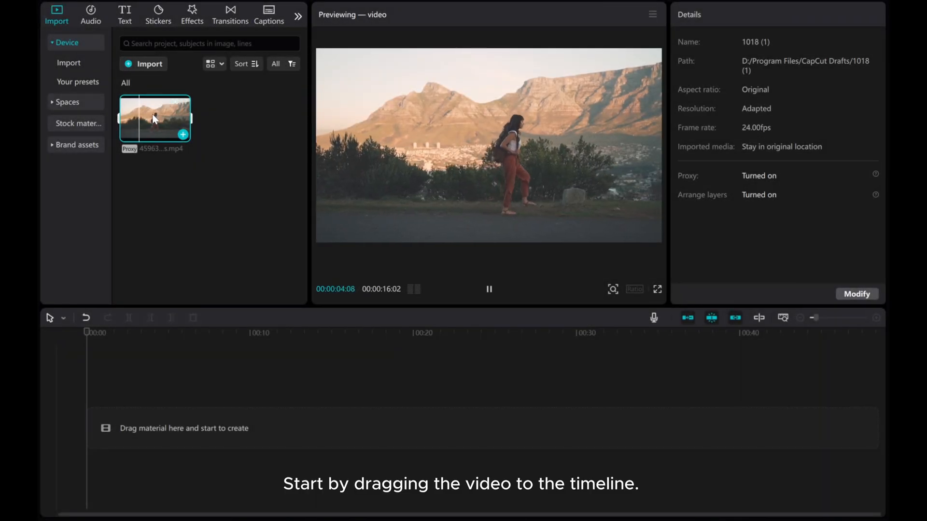
Drop the walking-woman video onto the timeline at 00:00
drag(154, 118, 262, 422)
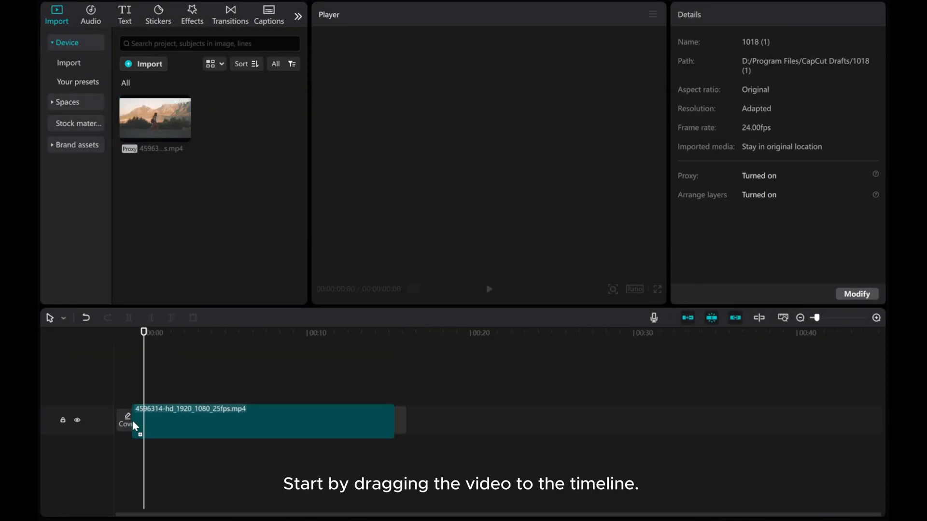
drag(154, 117, 264, 421)
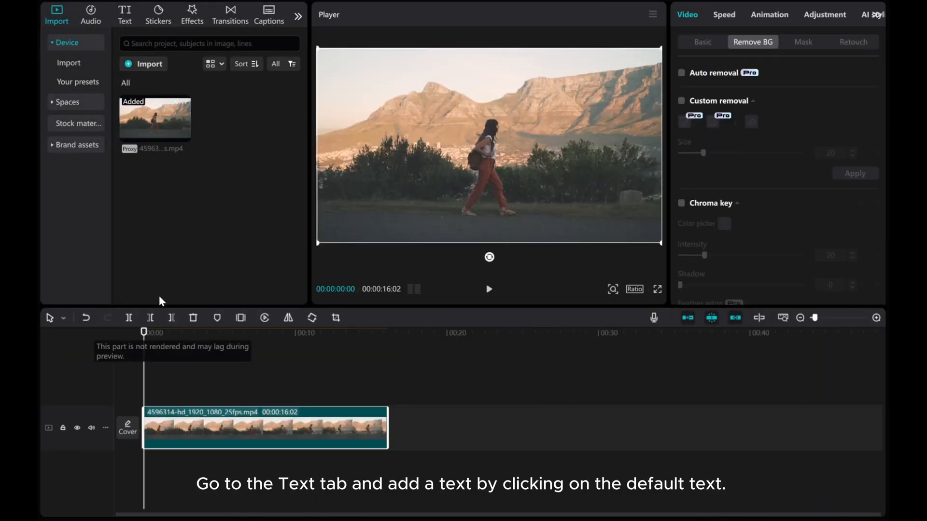
Add a Default text layer over the clip reading 'CapCut PC'
click(124, 15)
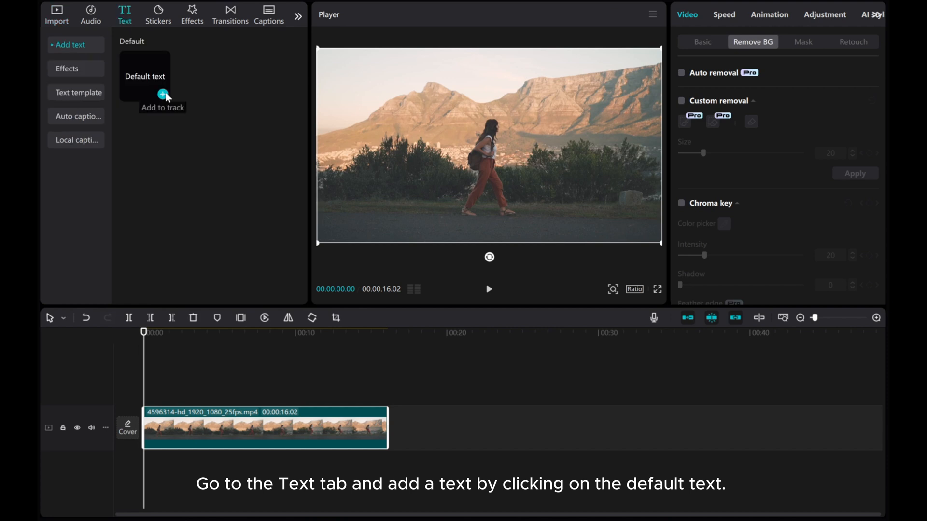
click(163, 93)
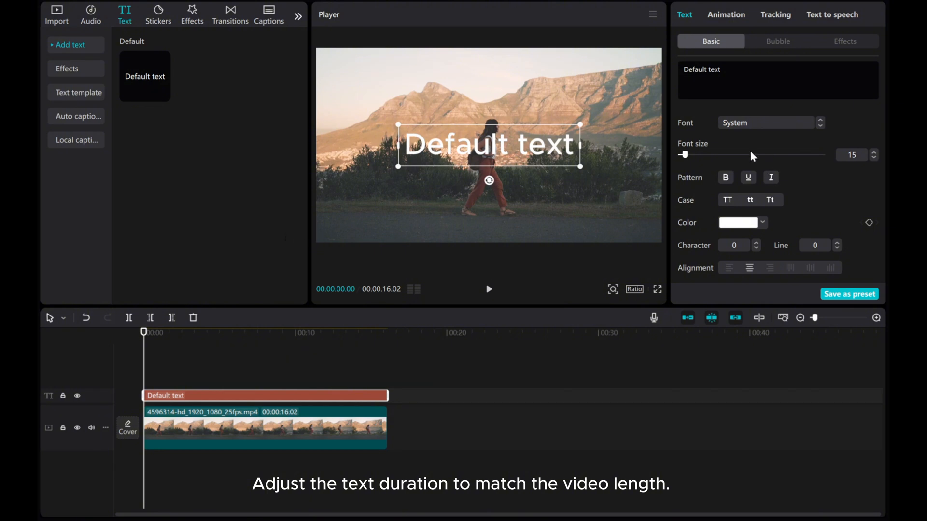
right_click(701, 69)
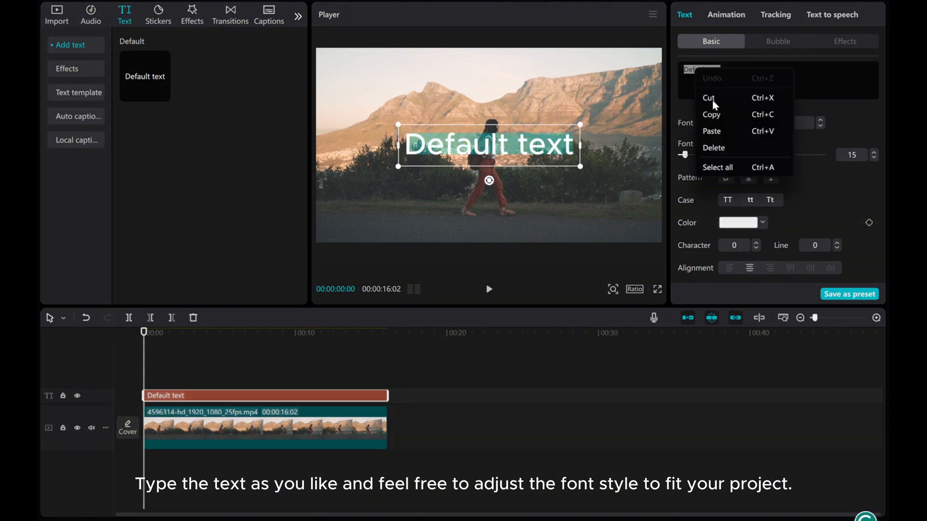
text(CapCut PC)
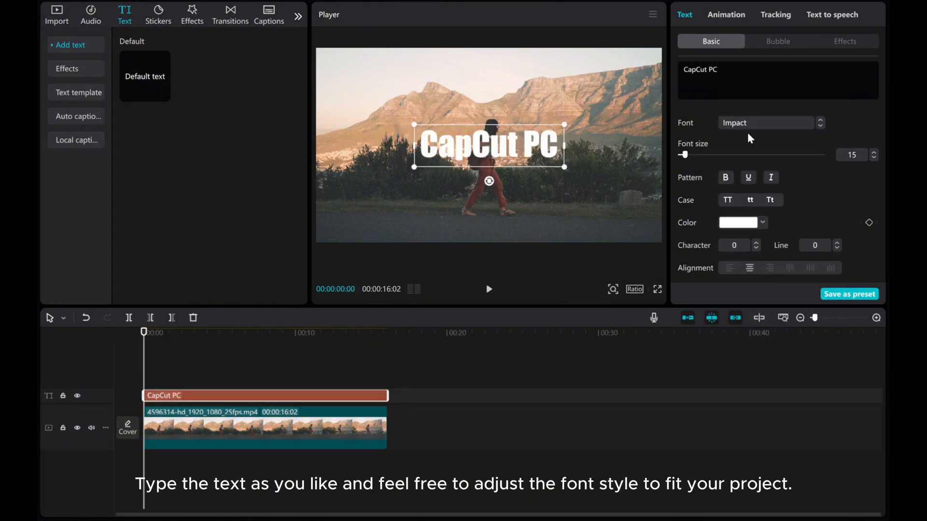
Try alternative fonts, keep System, and lower the font size to 14
click(765, 122)
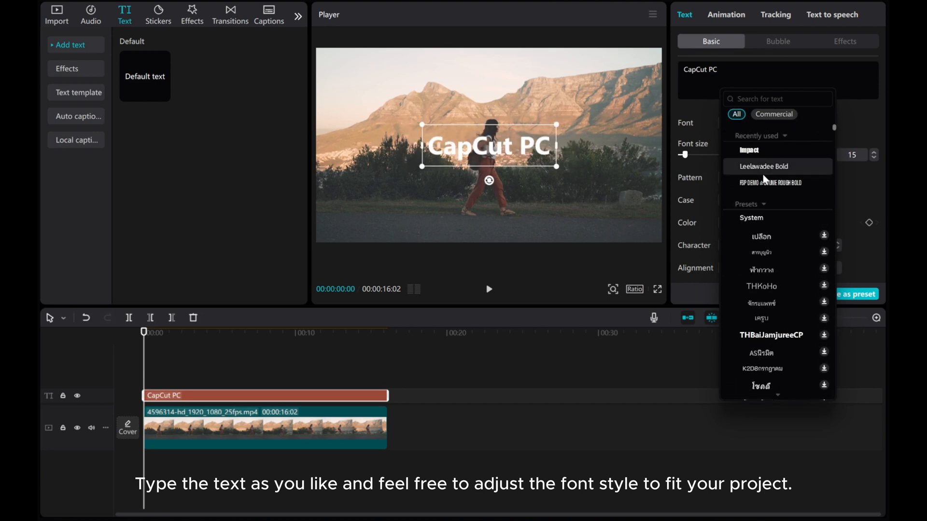
click(763, 183)
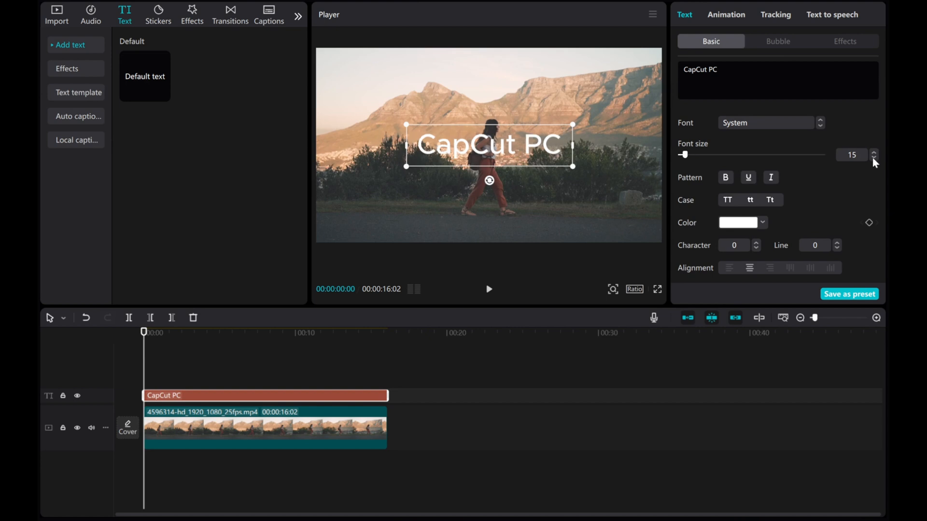
click(874, 158)
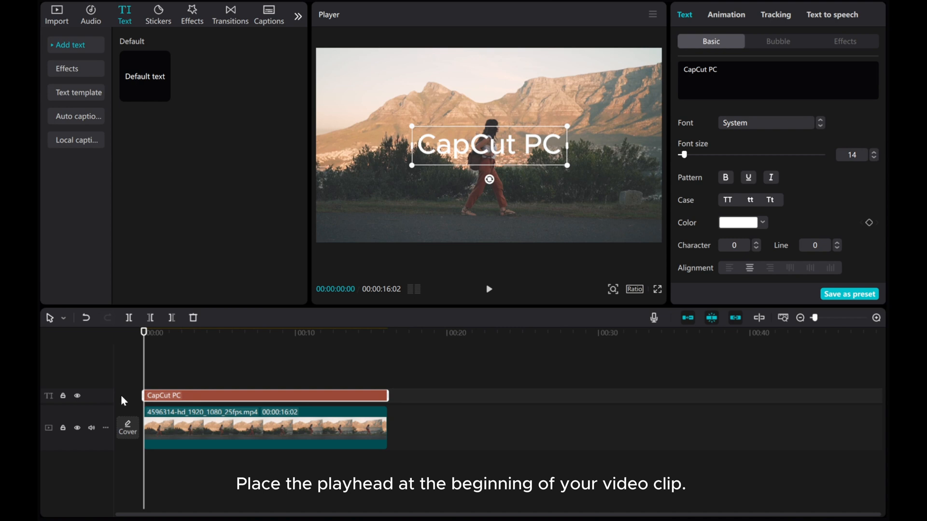
mouse_move(440, 153)
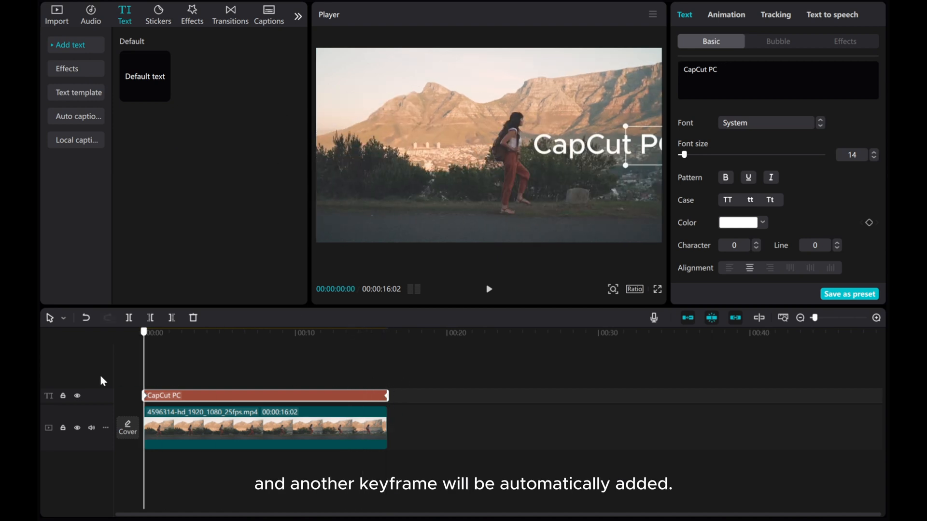
Reposition the 'CapCut PC' text in the preview to set its keyframed end position
click(489, 288)
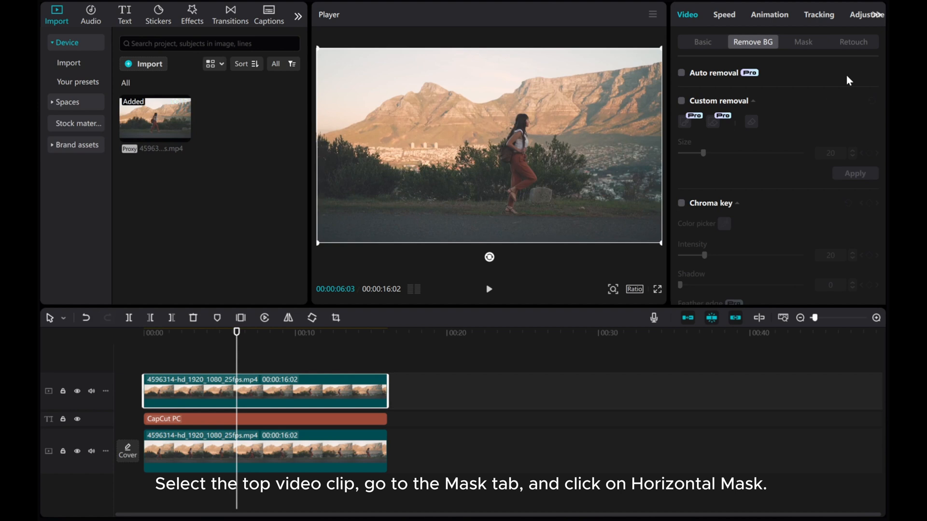
Apply a Horizontal mask to the top clip and drag the dividing line into place
click(803, 42)
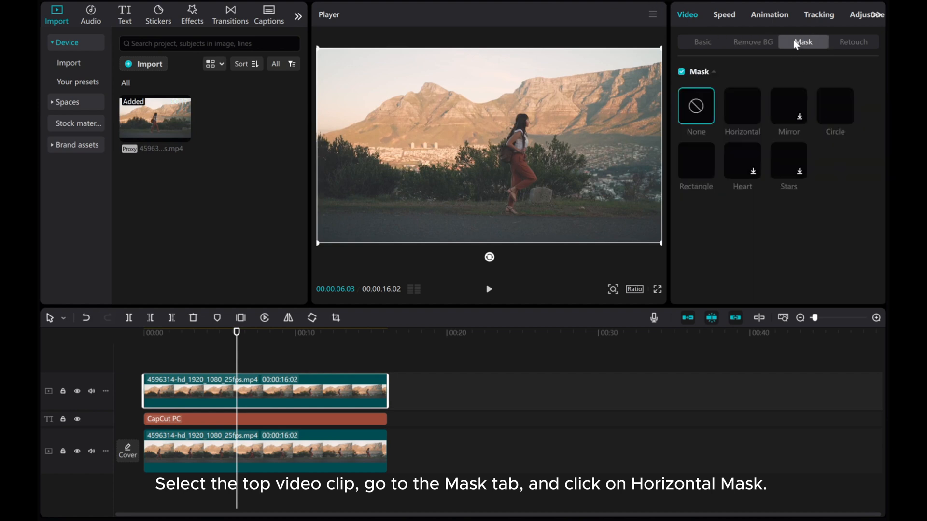
click(741, 106)
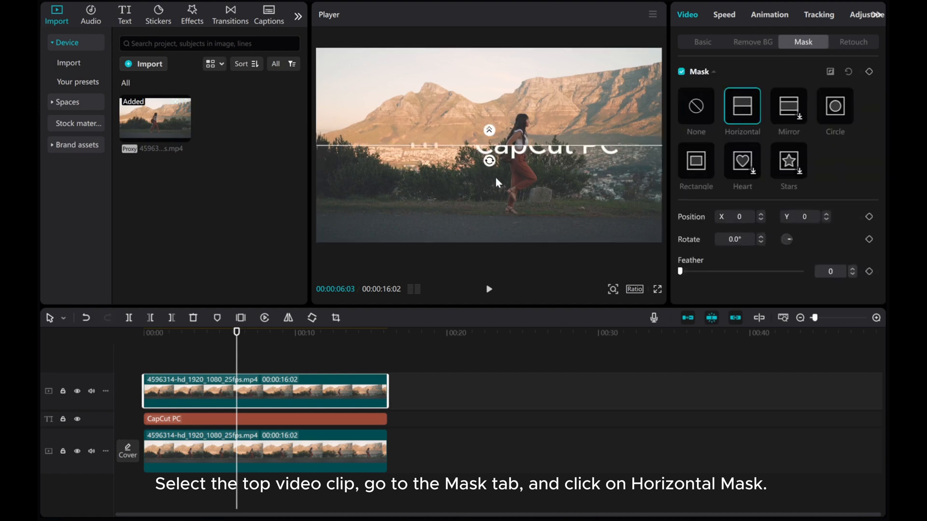
drag(489, 162, 504, 145)
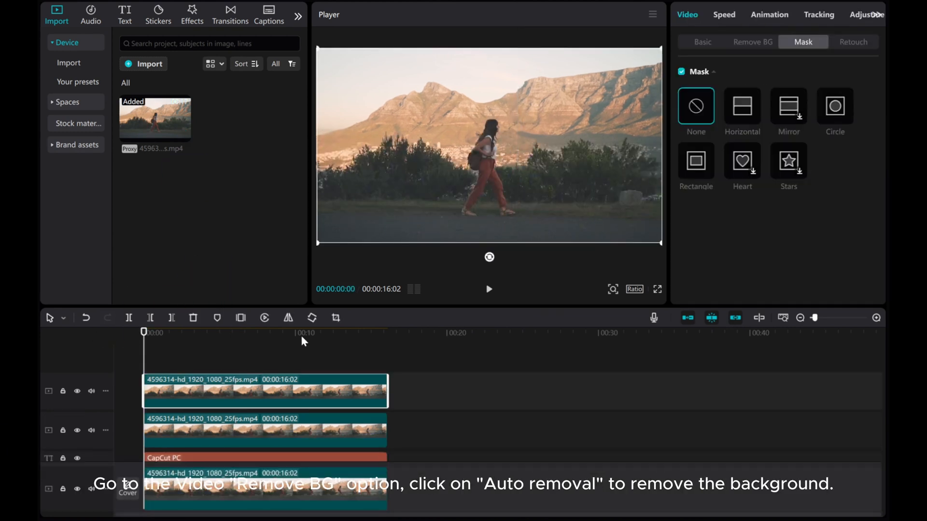
Enable Auto background removal on the top clip and play the preview
click(752, 41)
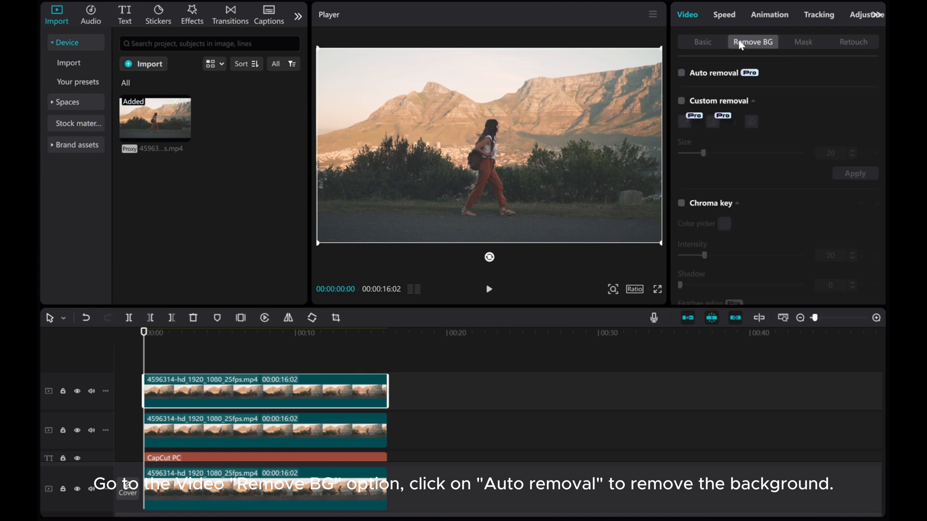
click(680, 72)
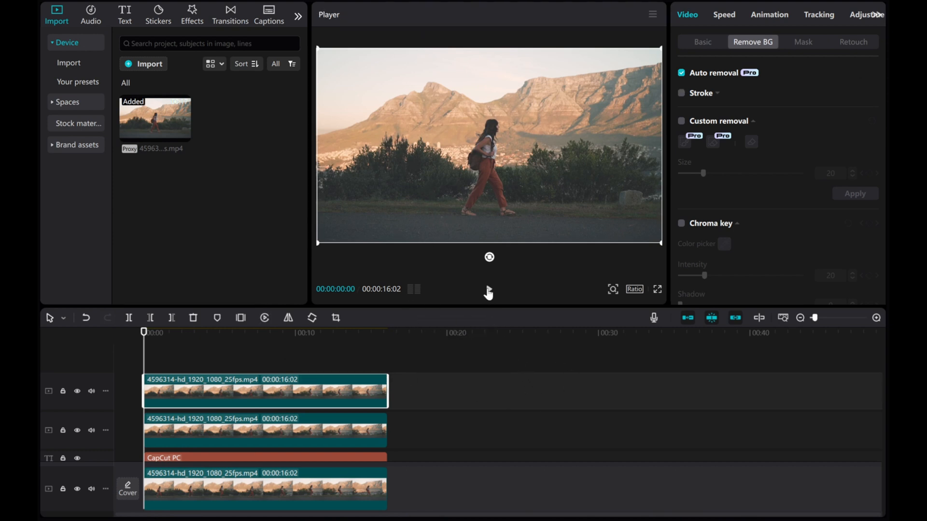
click(488, 290)
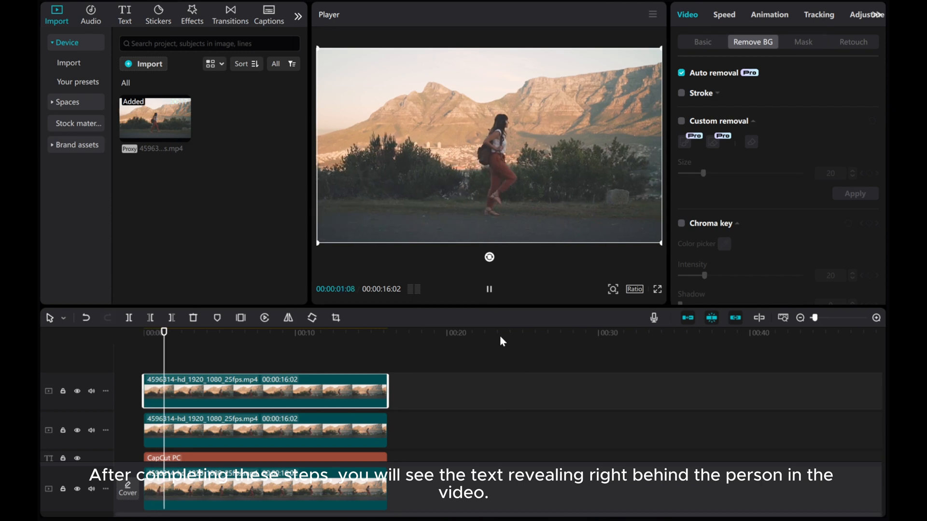